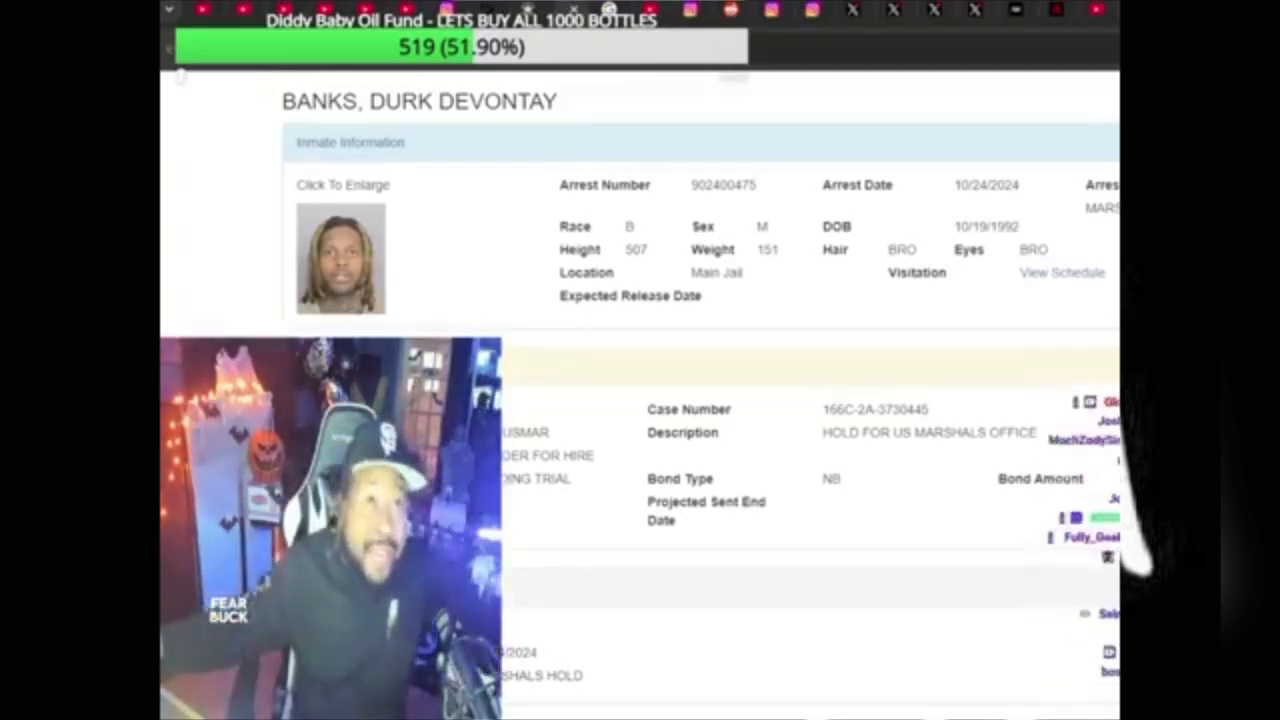
left_click(340, 258)
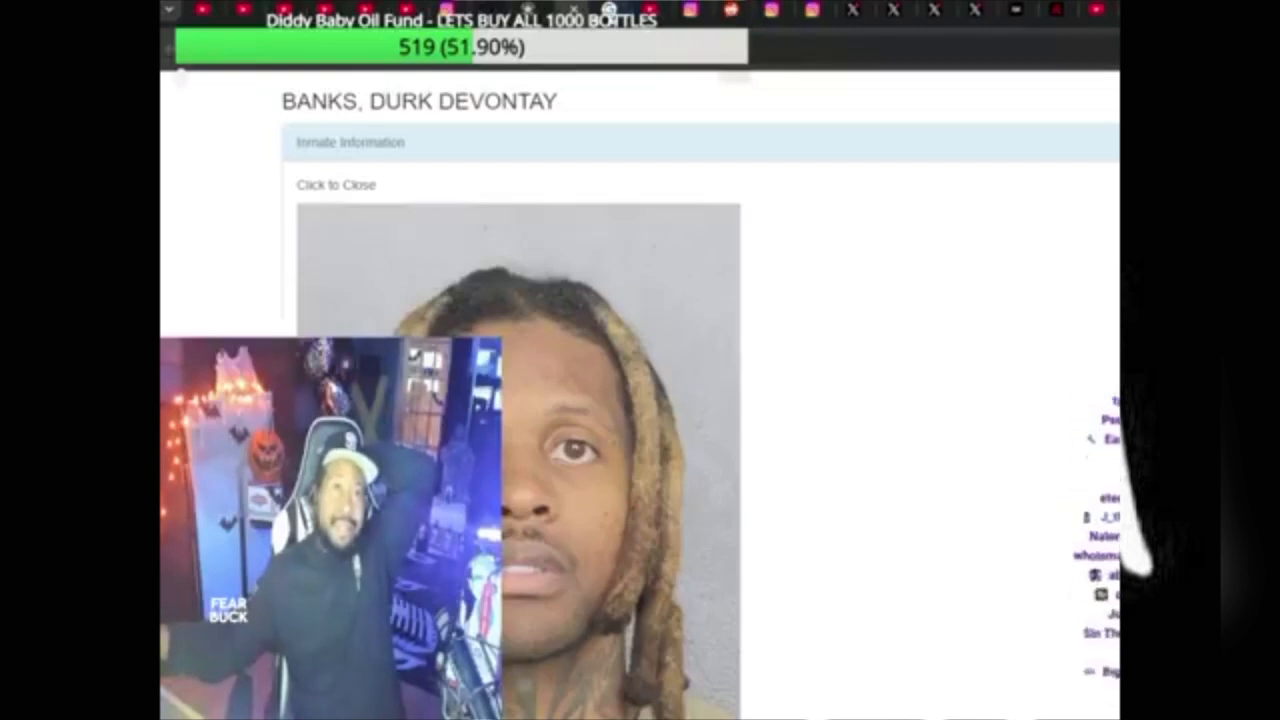
left_click(336, 184)
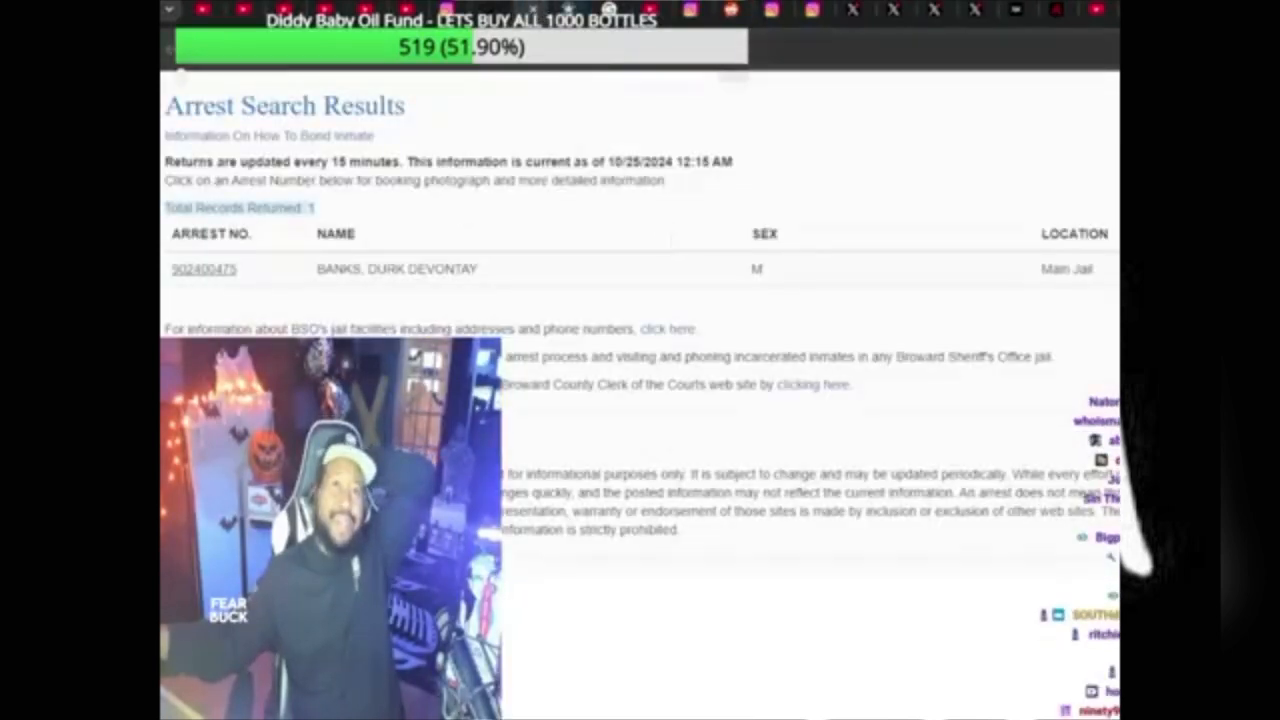